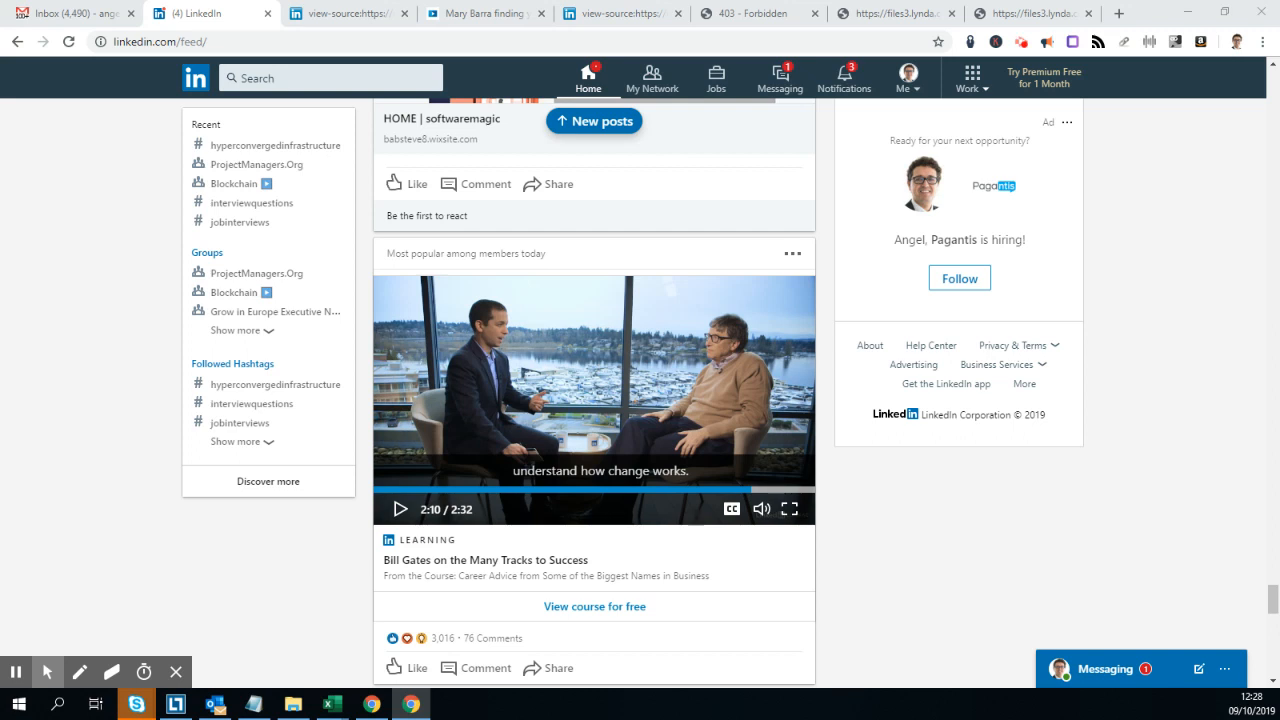
pyautogui.moveTo(1150, 396)
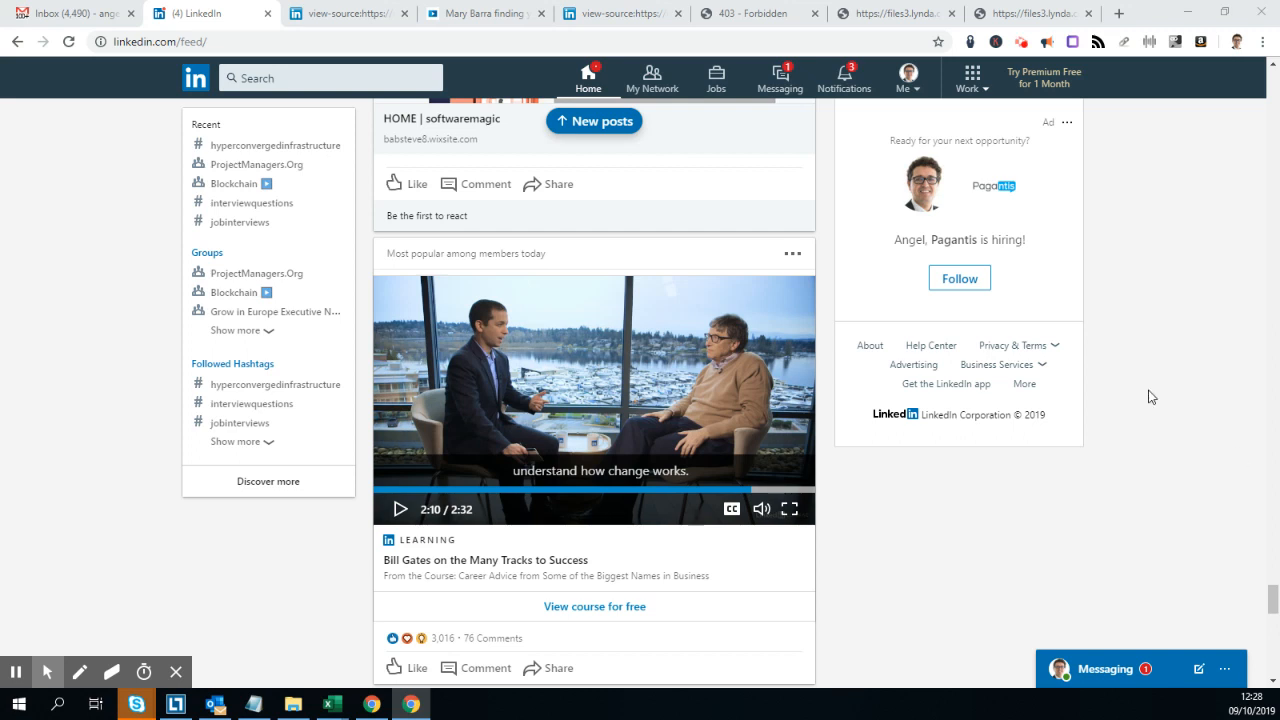
pyautogui.moveTo(598, 360)
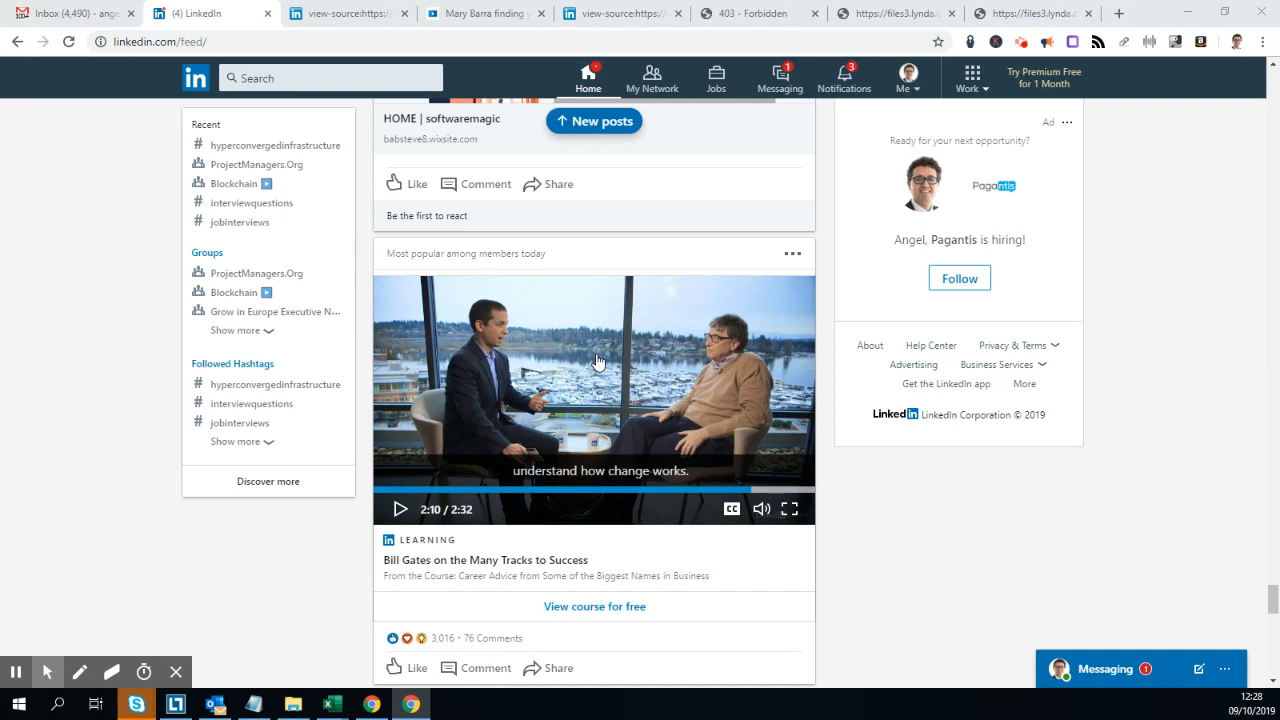
pyautogui.moveTo(840, 252)
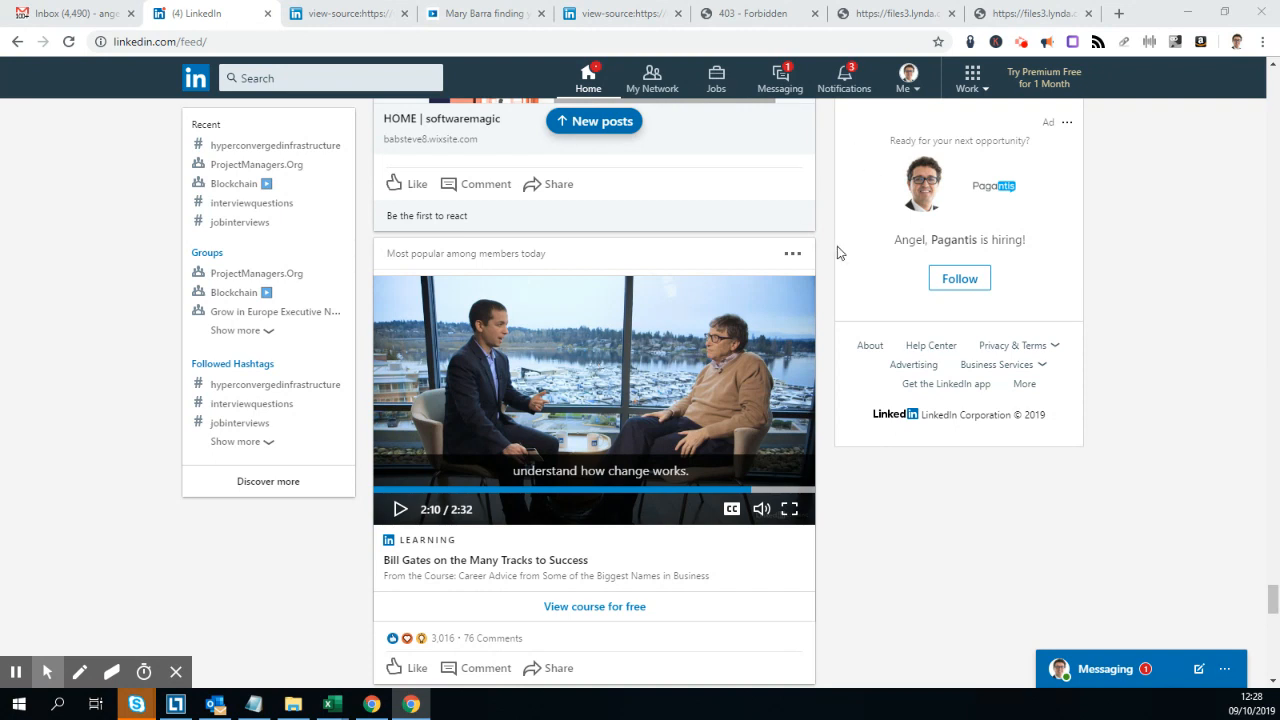
pyautogui.moveTo(736, 352)
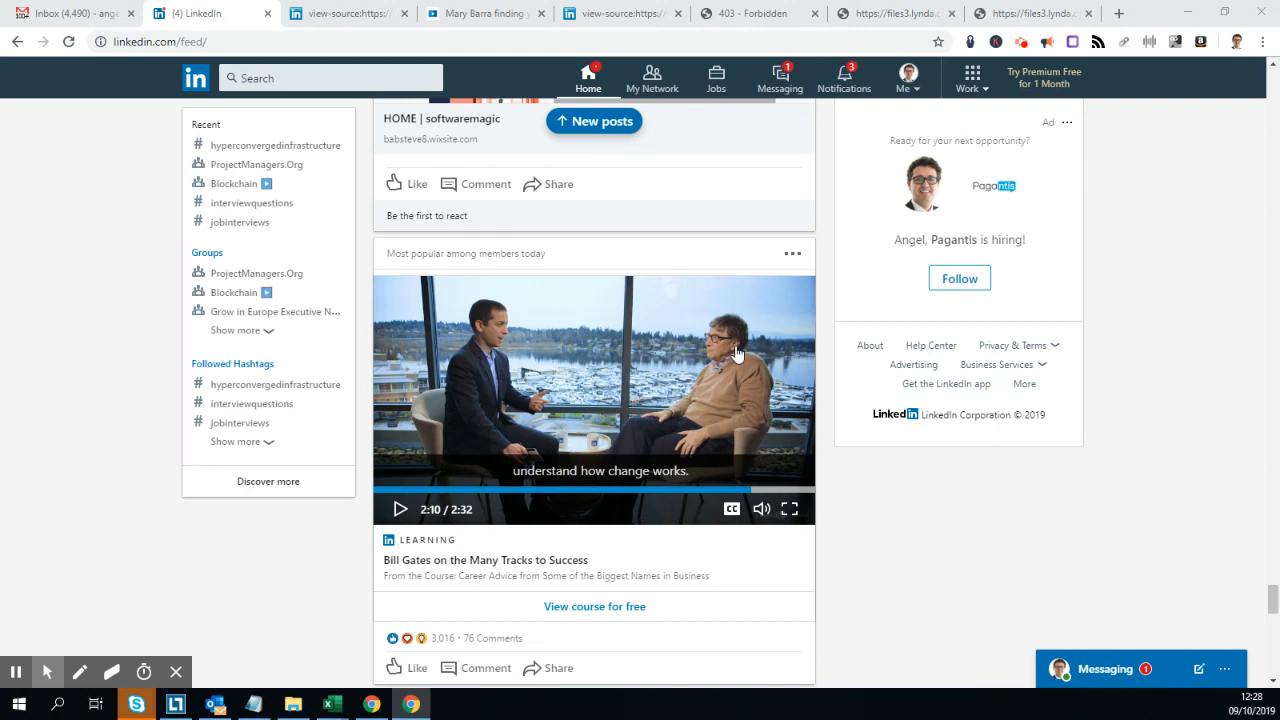
pyautogui.moveTo(684, 330)
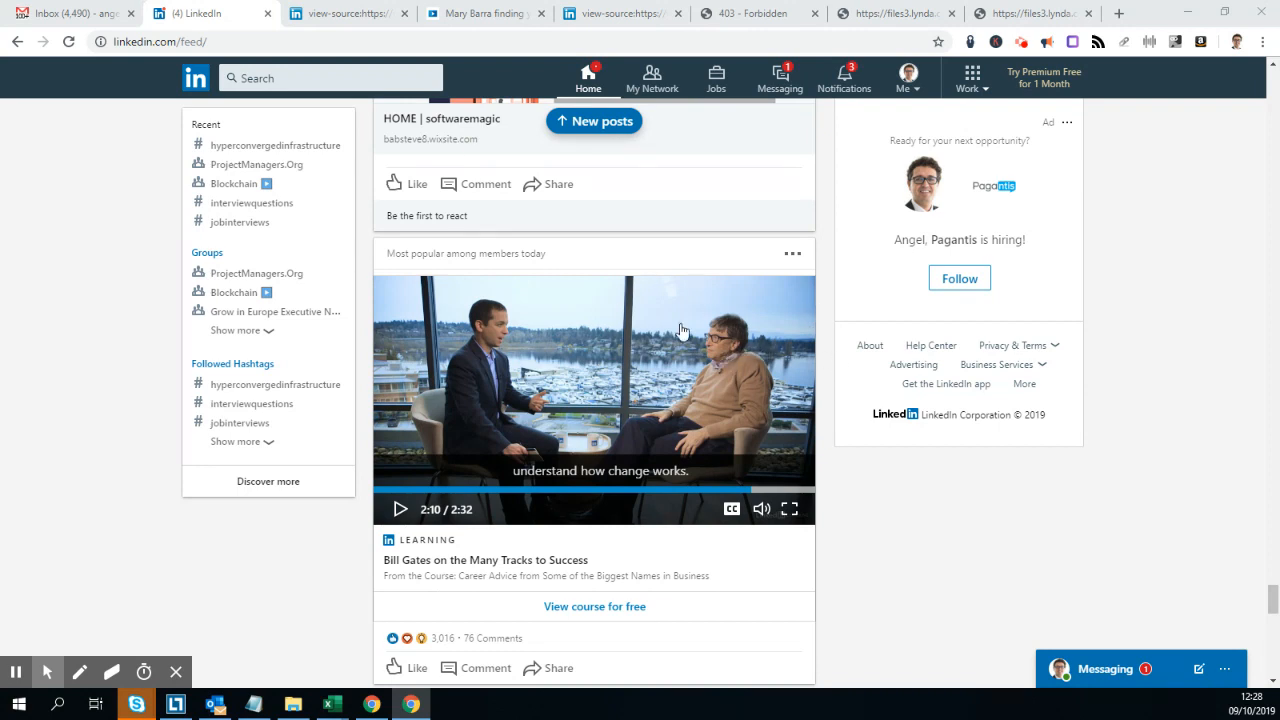
pyautogui.moveTo(696, 328)
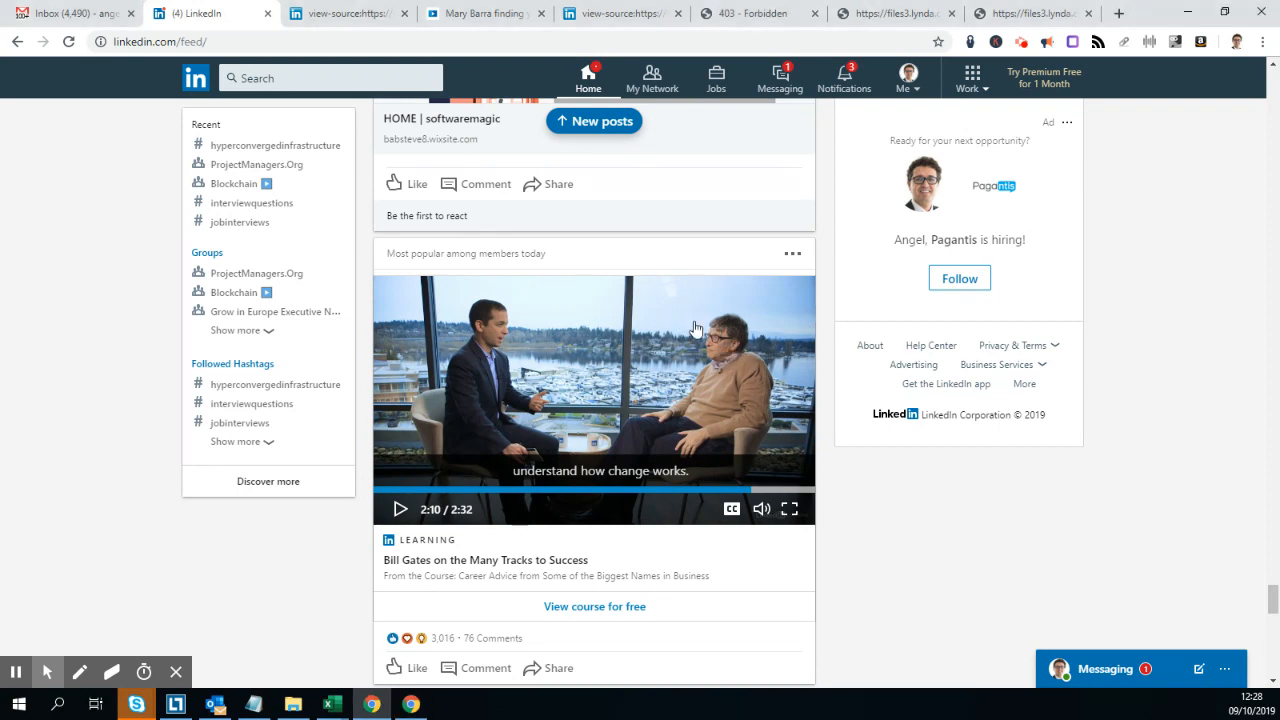
pyautogui.moveTo(664, 348)
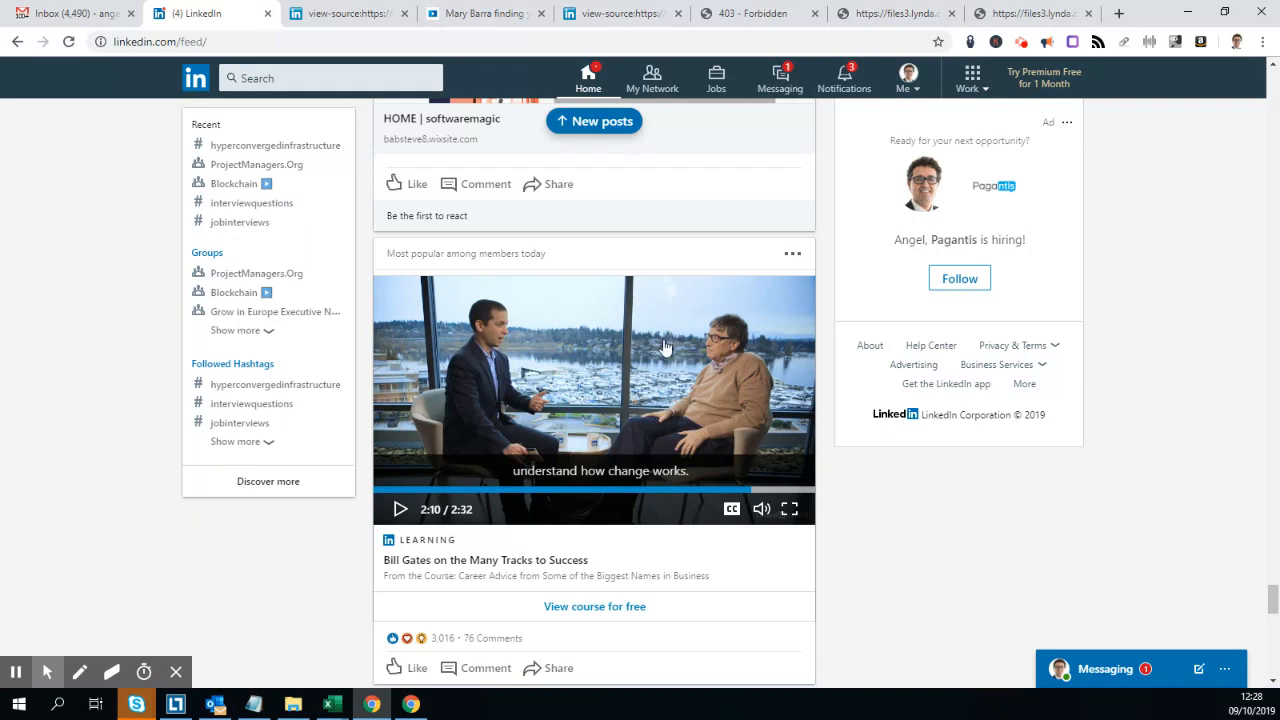
pyautogui.moveTo(1136, 280)
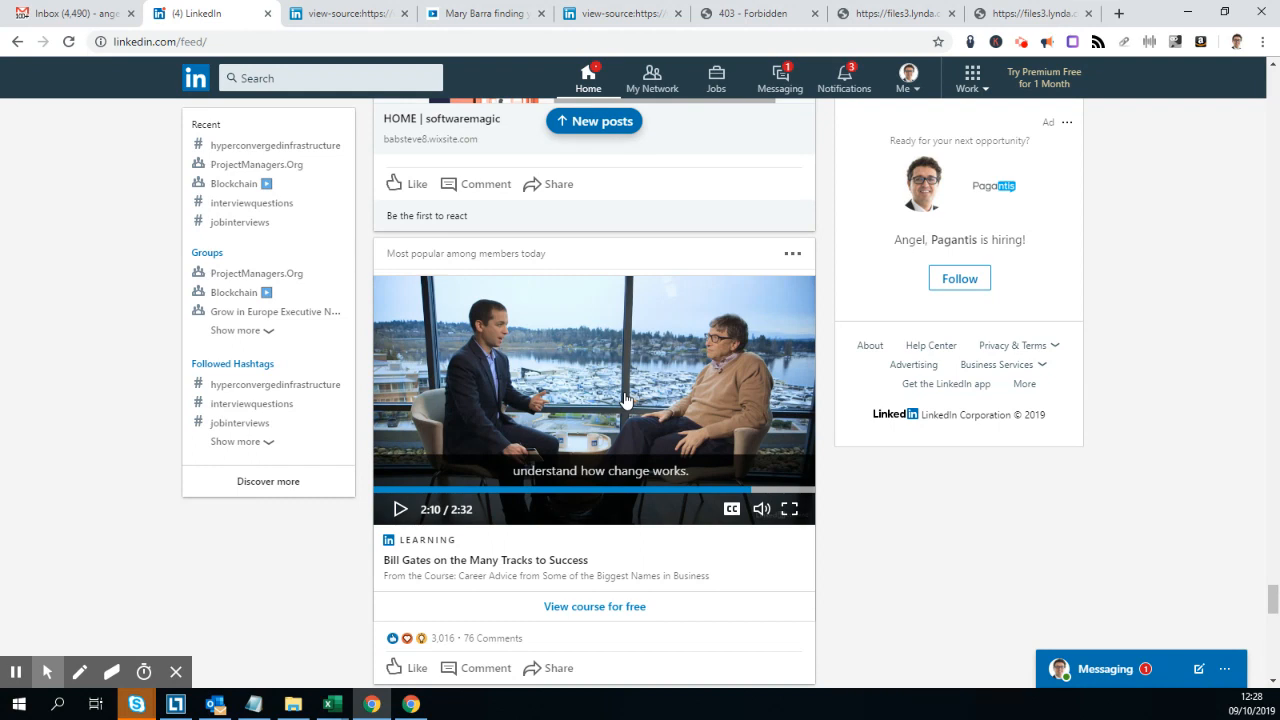
pyautogui.moveTo(668, 622)
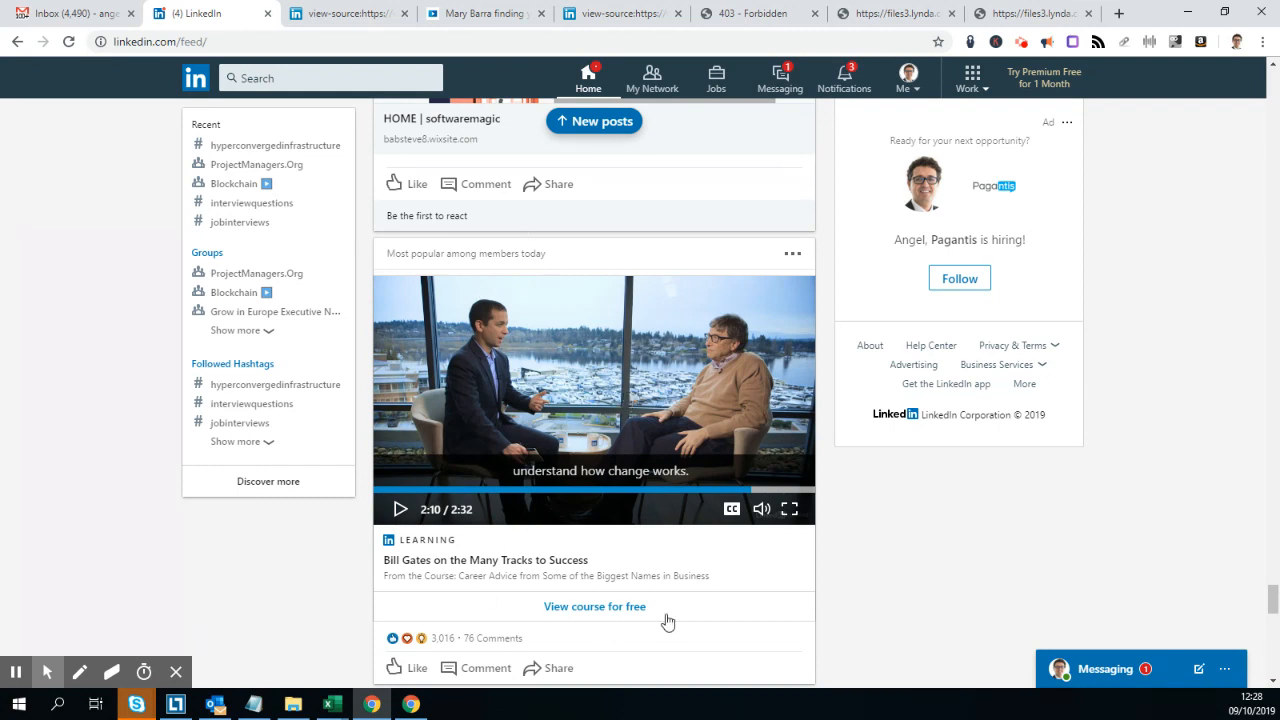
pyautogui.moveTo(478, 364)
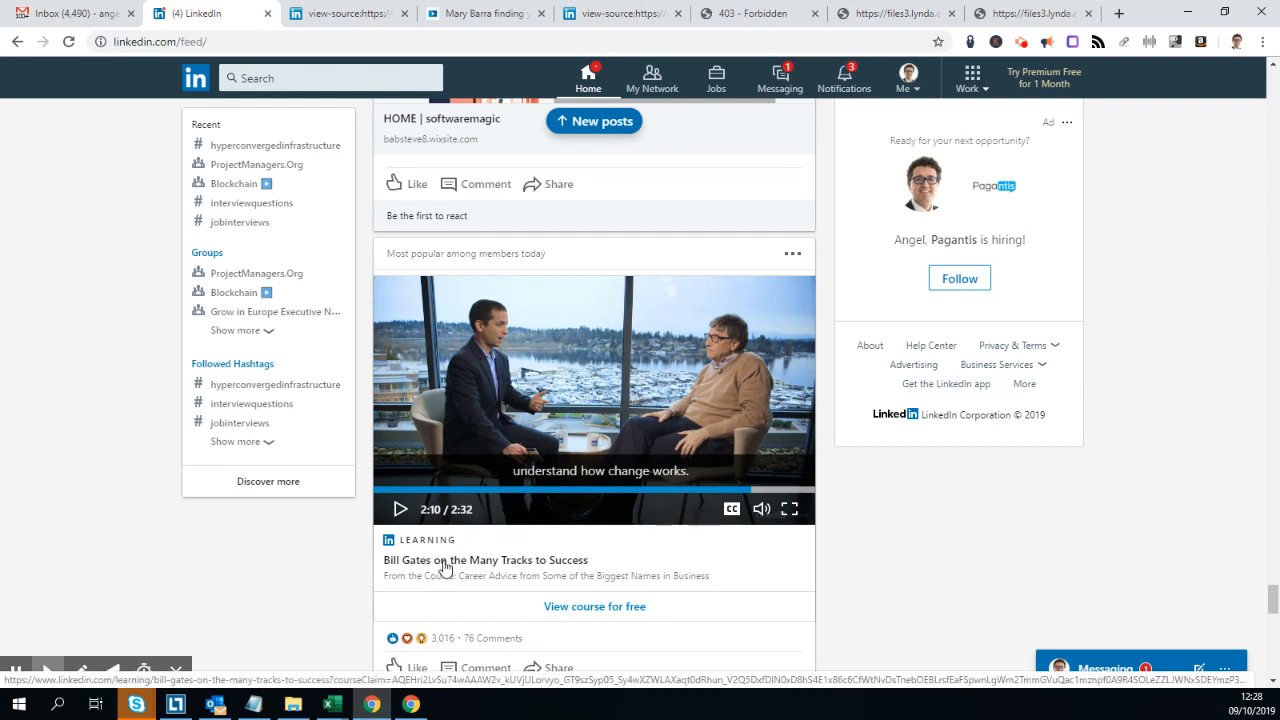
# Step: Open the Bill Gates course and view its video page source
pyautogui.click(484, 560)
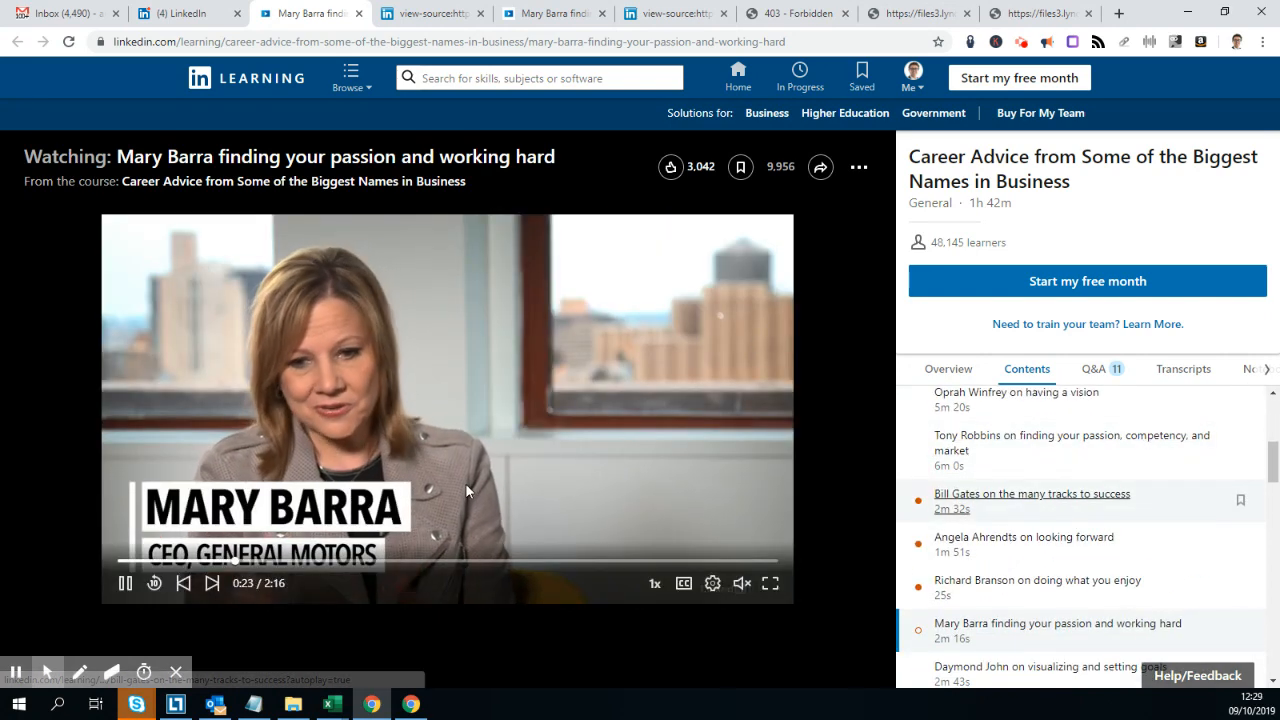
pyautogui.click(1032, 492)
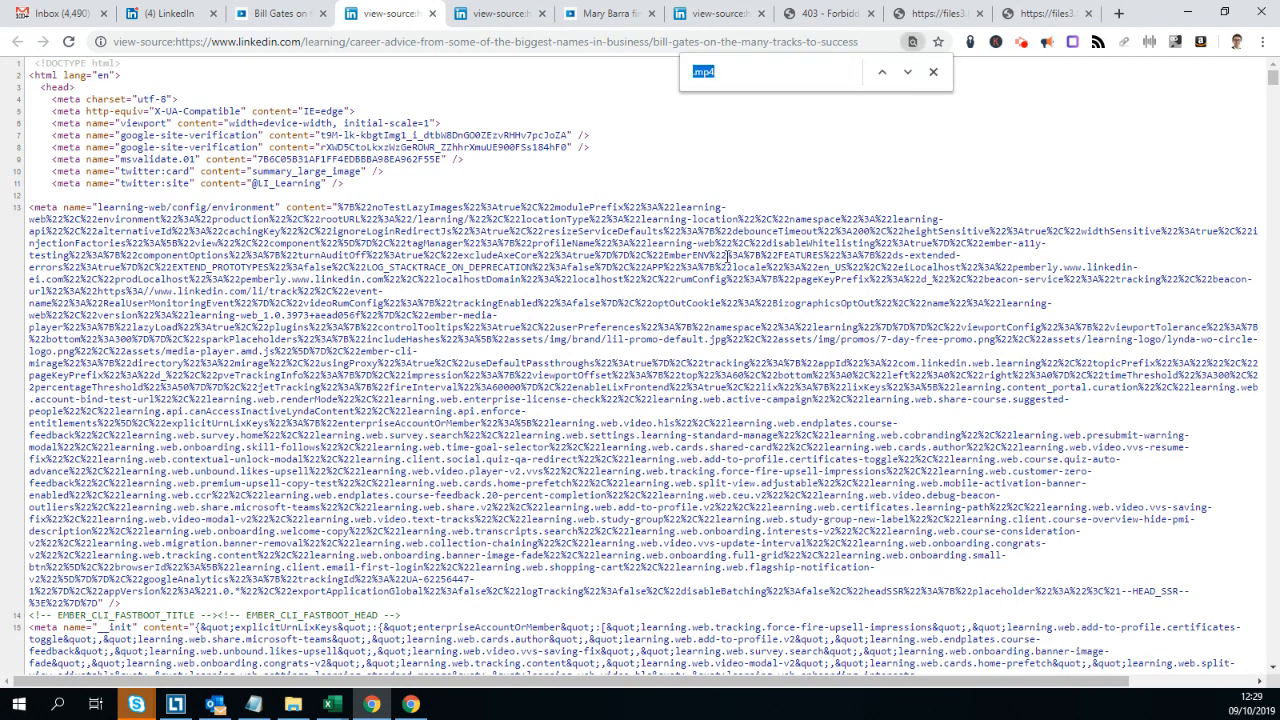
# Step: Step to the next mp4 match and open the files3.lynda.com link, which returns 403 Forbidden
pyautogui.press('Return')
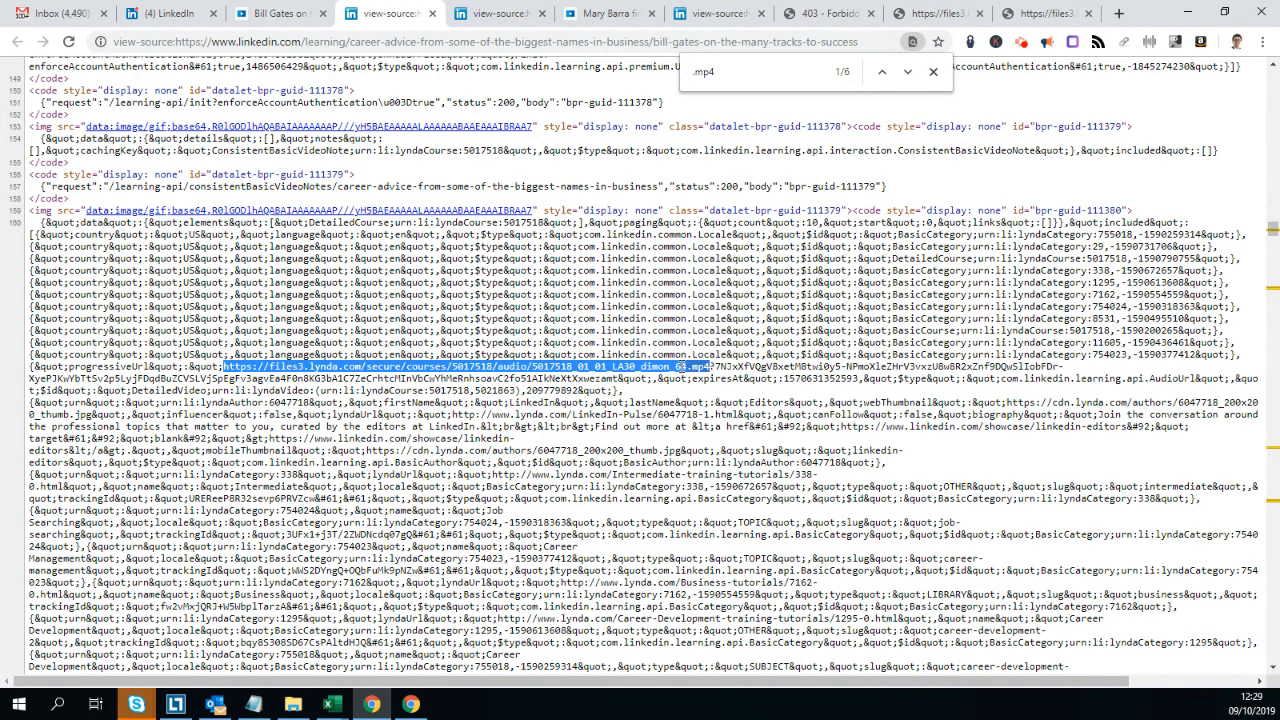
pyautogui.click(1120, 12)
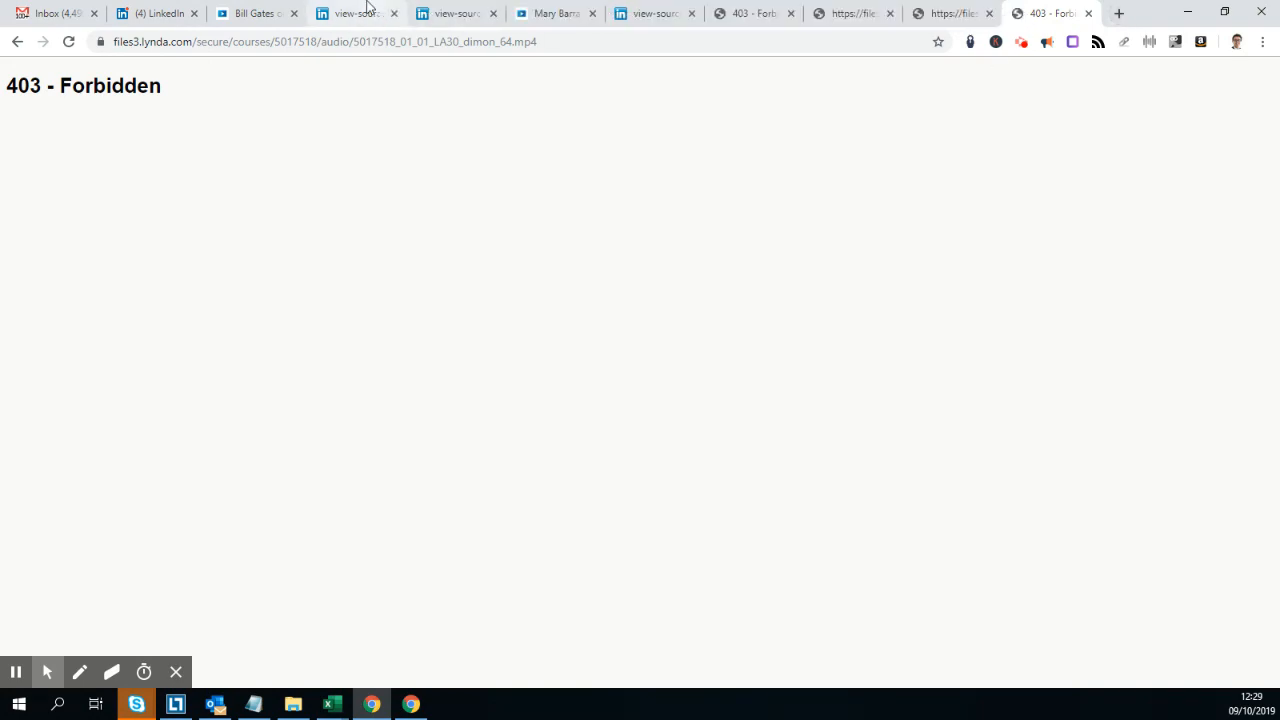
# Step: Load the complete signed audio MP4 address so the 5:30 clip plays
pyautogui.click(356, 12)
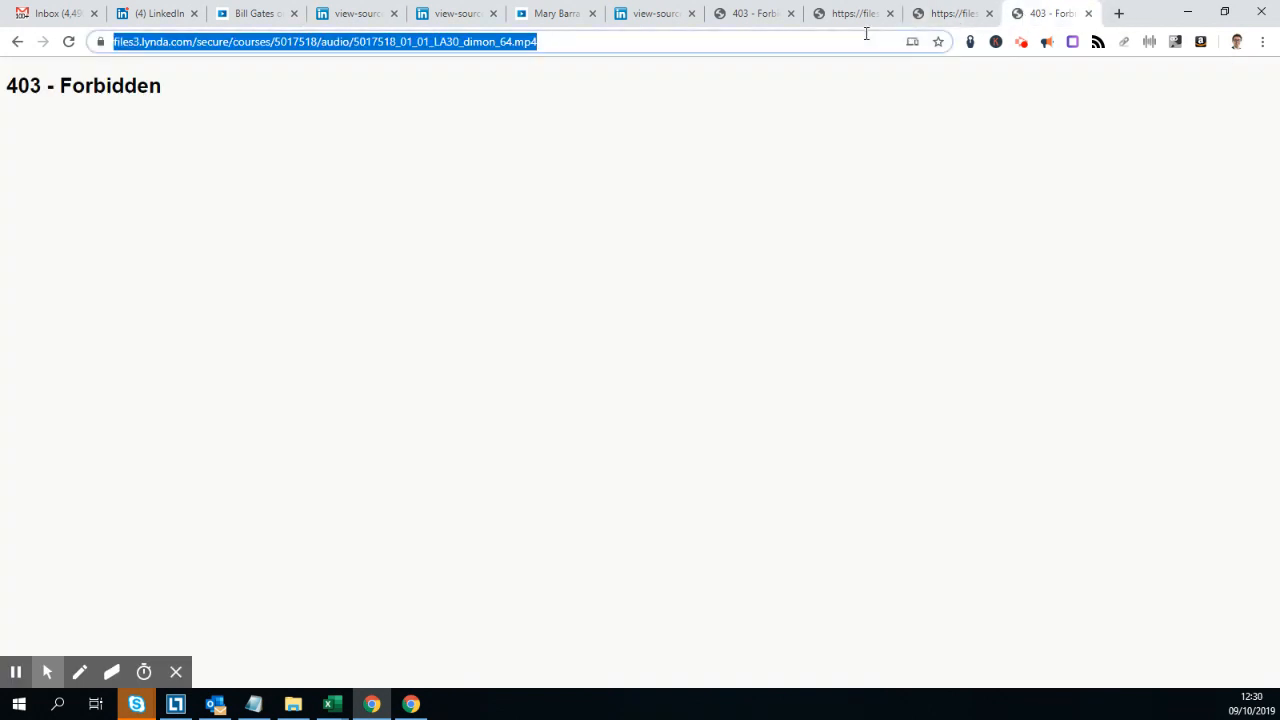
pyautogui.press('Return')
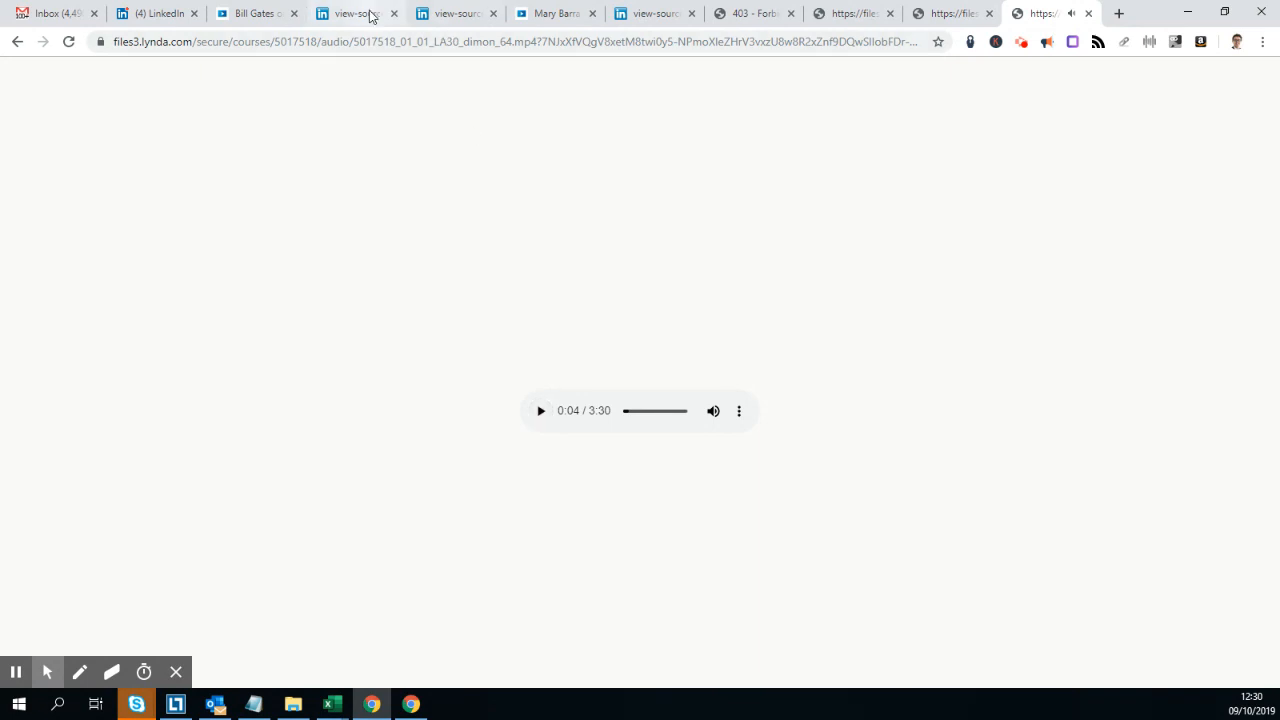
# Step: From the page source, open the VBR_MP4 video link so the Jamie Dimon video plays
pyautogui.click(356, 12)
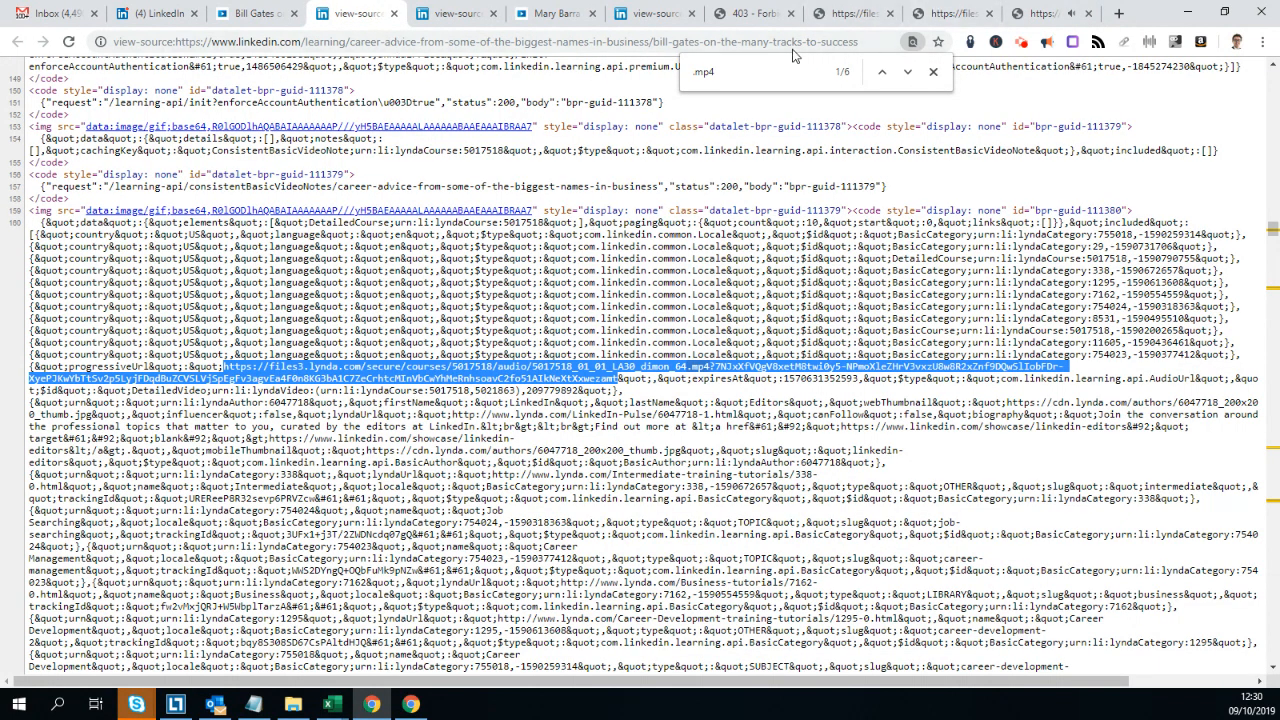
pyautogui.moveTo(904, 76)
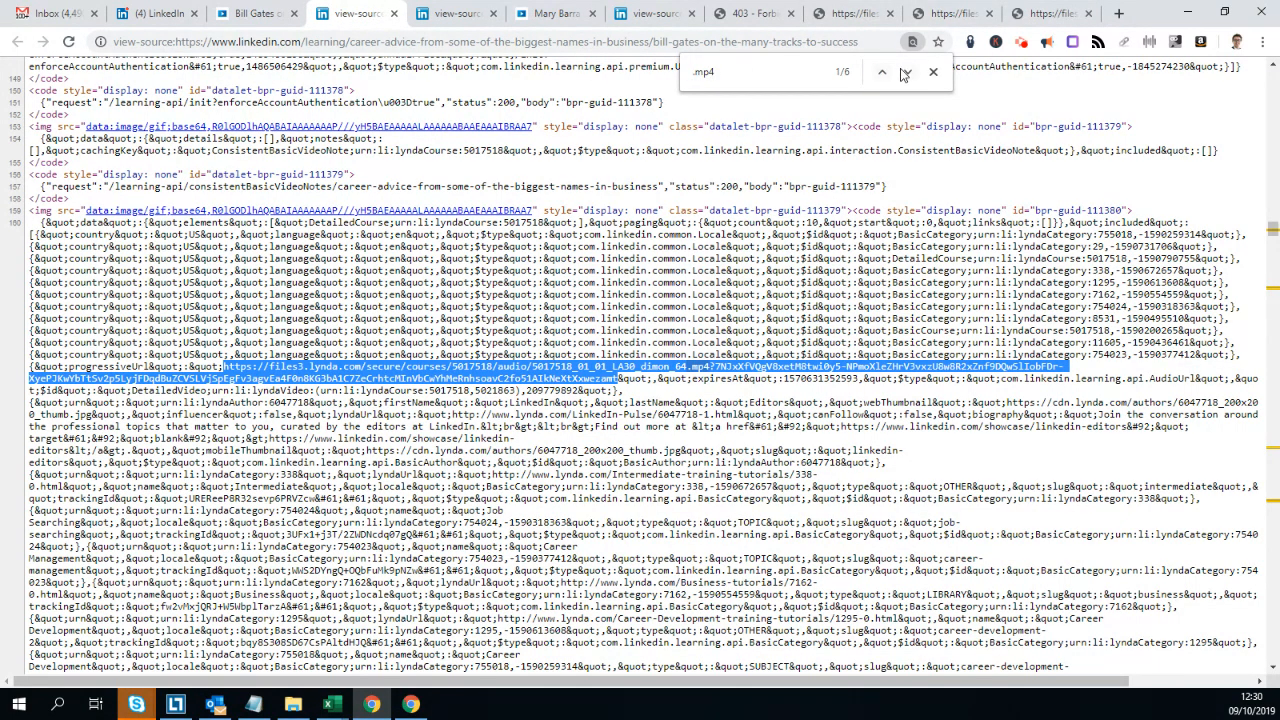
pyautogui.click(882, 72)
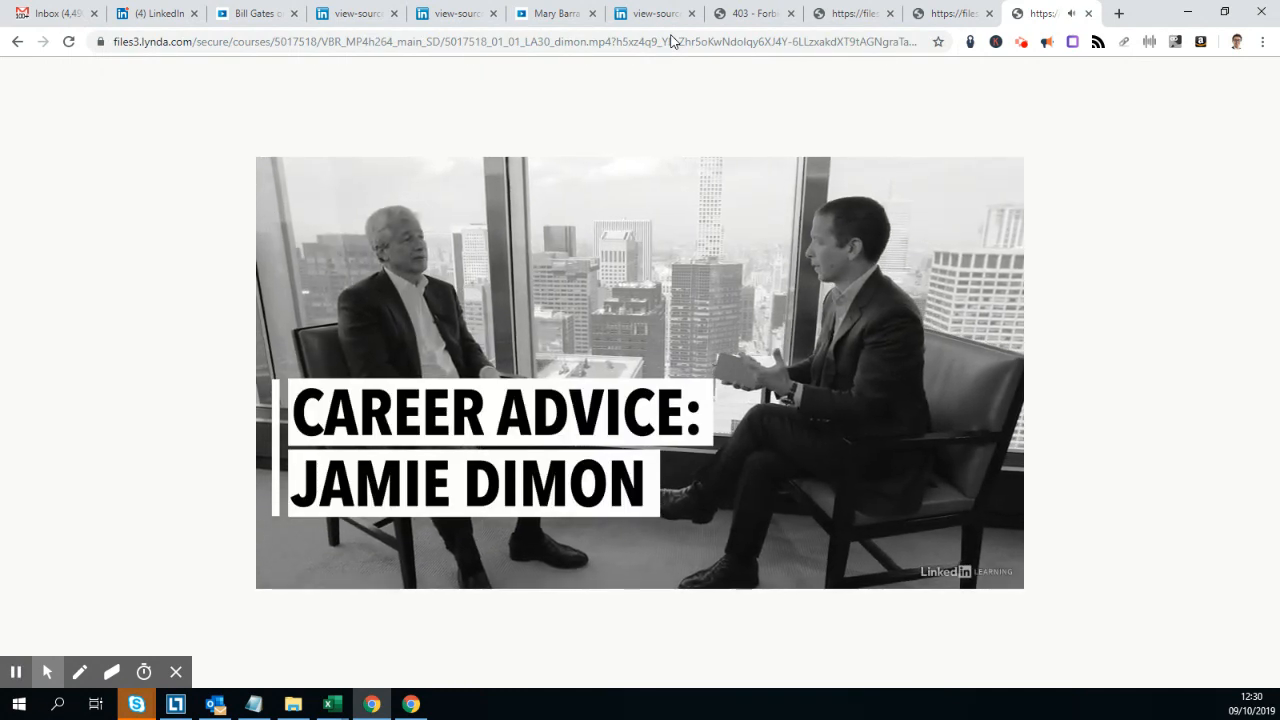
# Step: Choose Save video as… on the playing video to bring up the Save As dialog
pyautogui.click(640, 372)
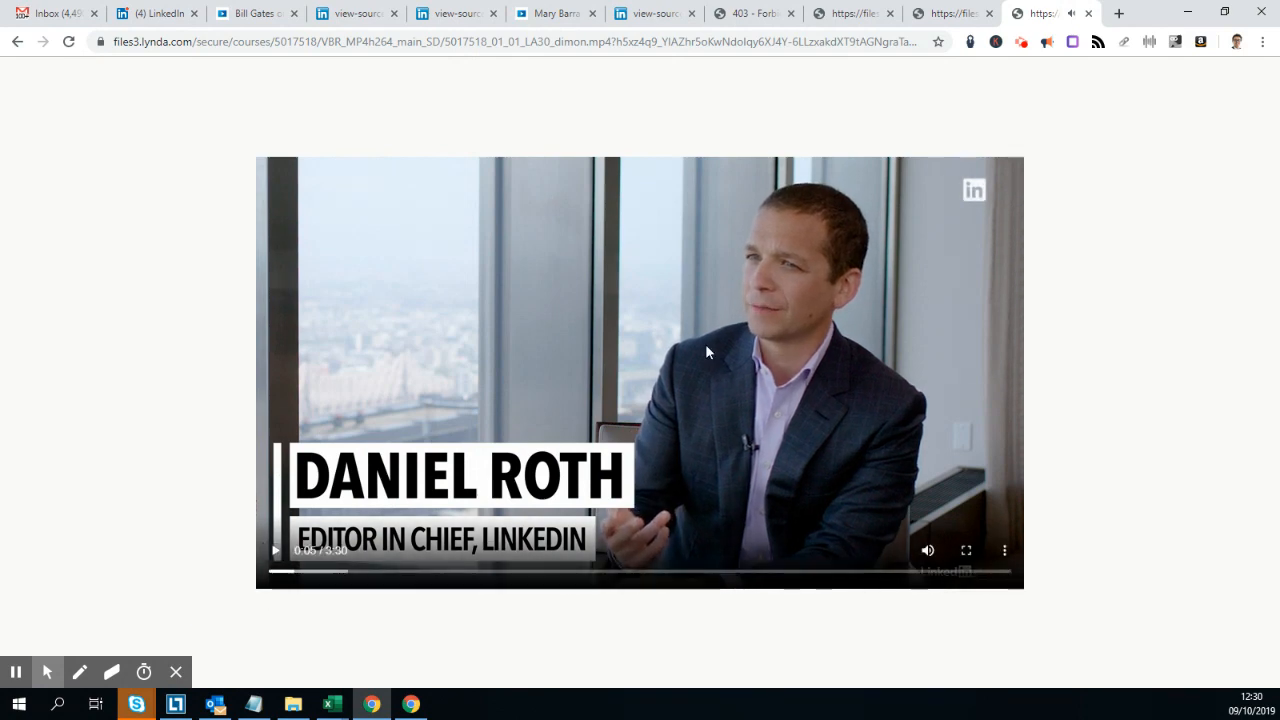
pyautogui.rightClick(708, 352)
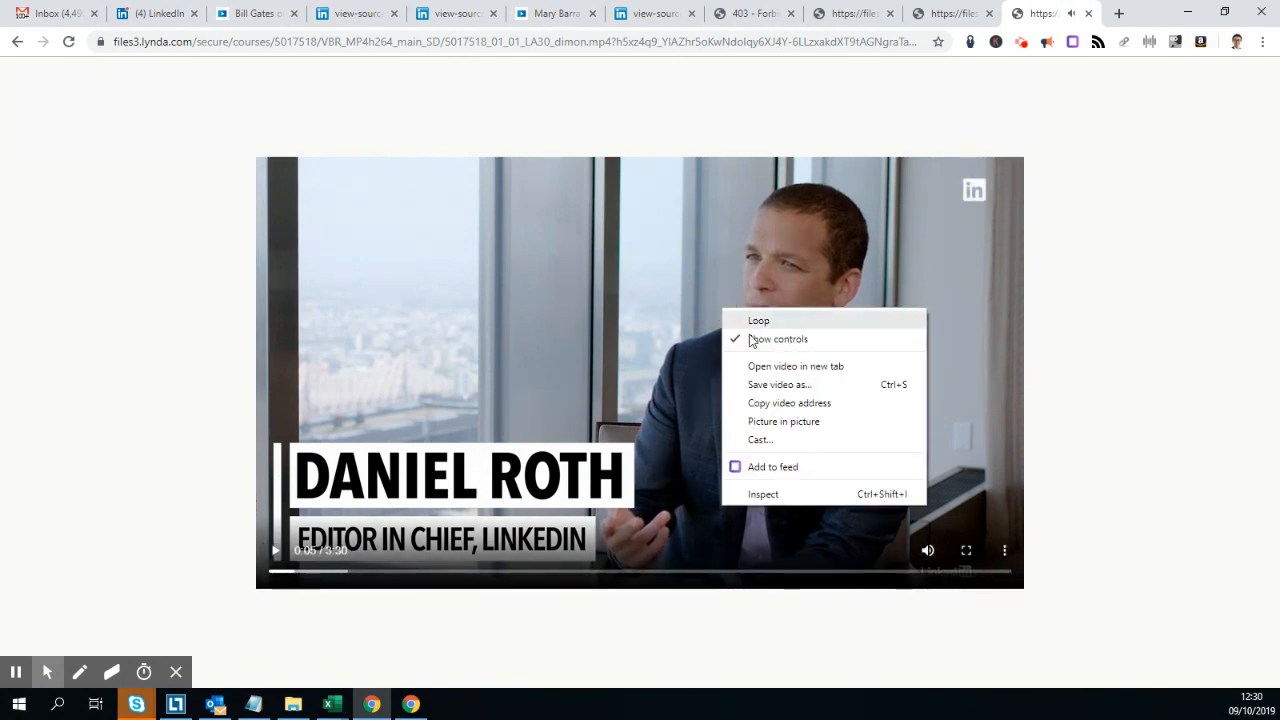
pyautogui.click(780, 384)
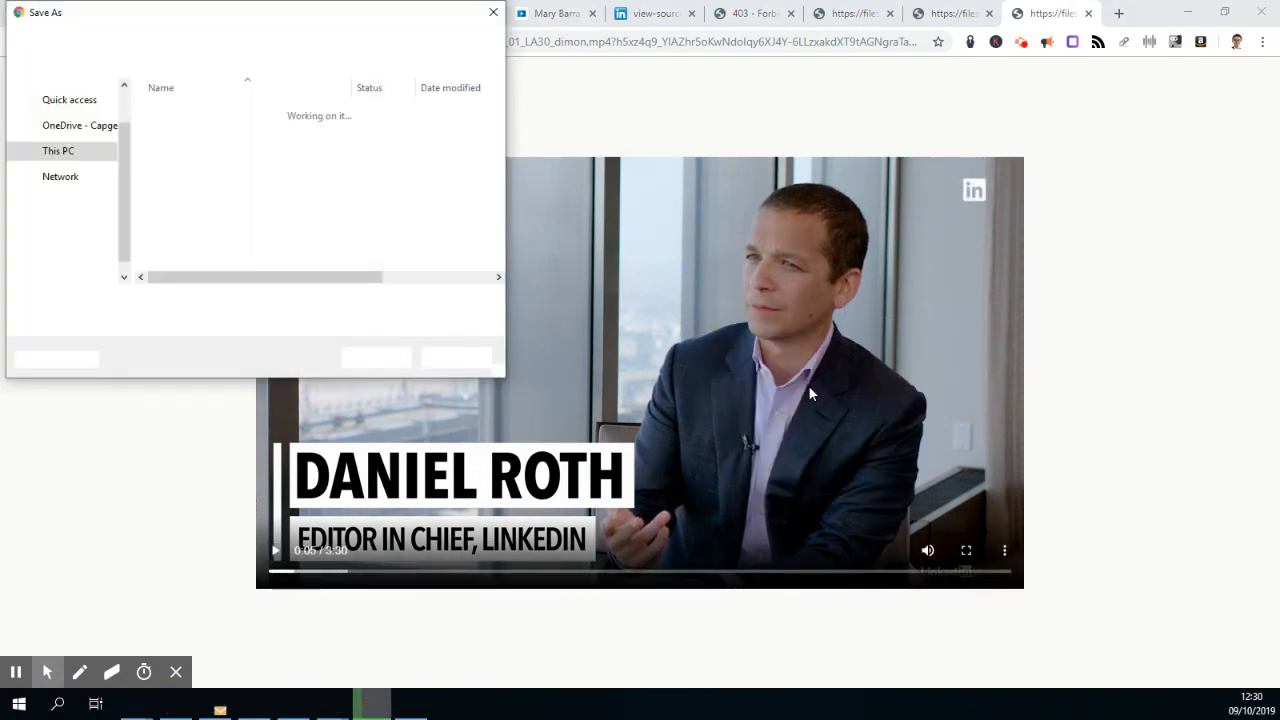